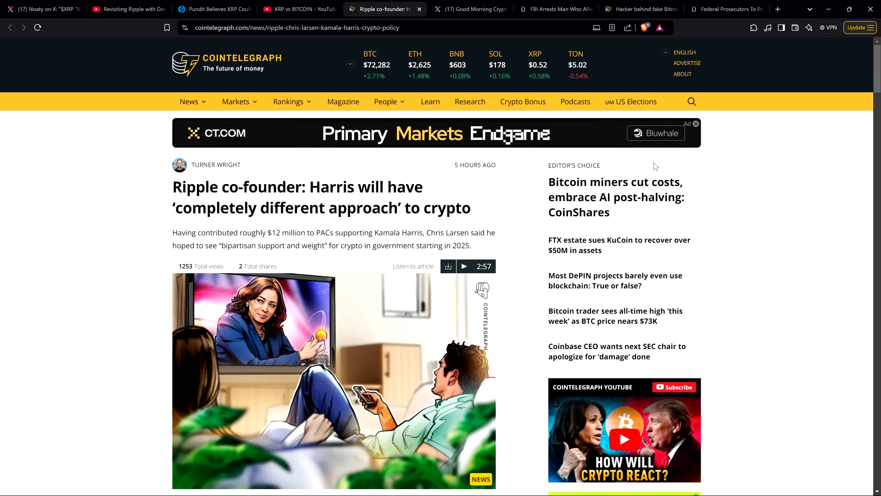
Switch to the ZyCrypto tab 'Pundit Believes XRP Could Eclipse Bitcoin Soon'
{"action": "left_click", "coordinate": [211, 9]}
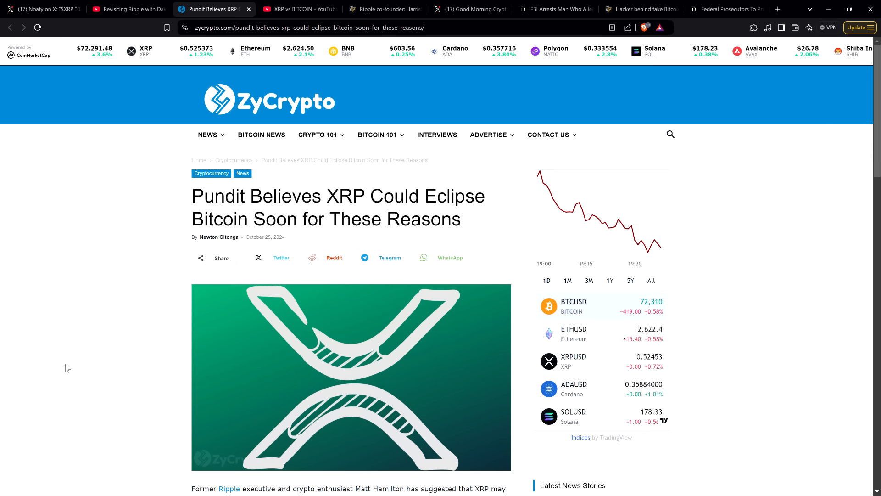
Switch to the Cointelegraph tab 'Ripple co-founder: Harris…' article
{"action": "left_click", "coordinate": [385, 9]}
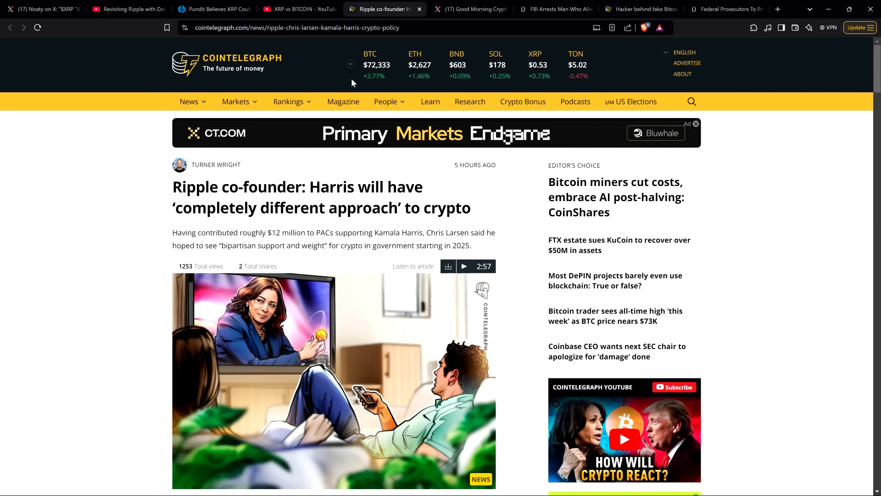
{"action": "mouse_move", "coordinate": [55, 378]}
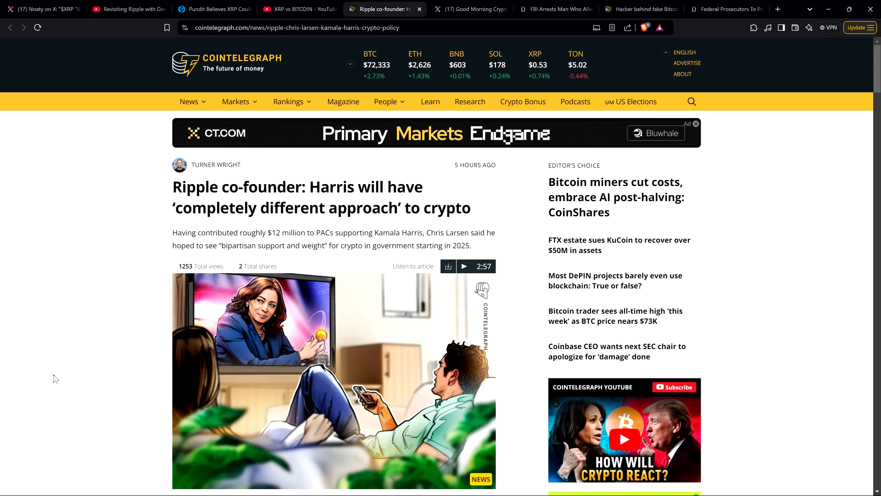
{"action": "mouse_move", "coordinate": [128, 9]}
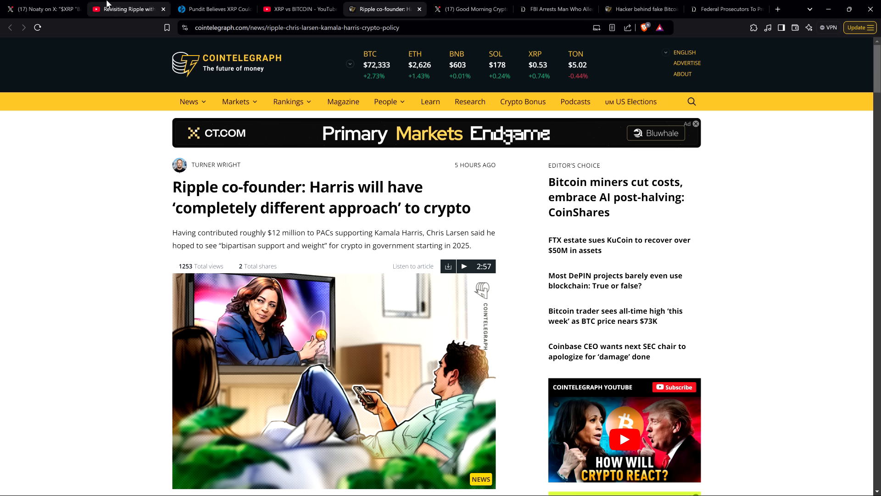
Switch to Noaty's X post saying banks will never be Ripple's success story
{"action": "left_click", "coordinate": [42, 10]}
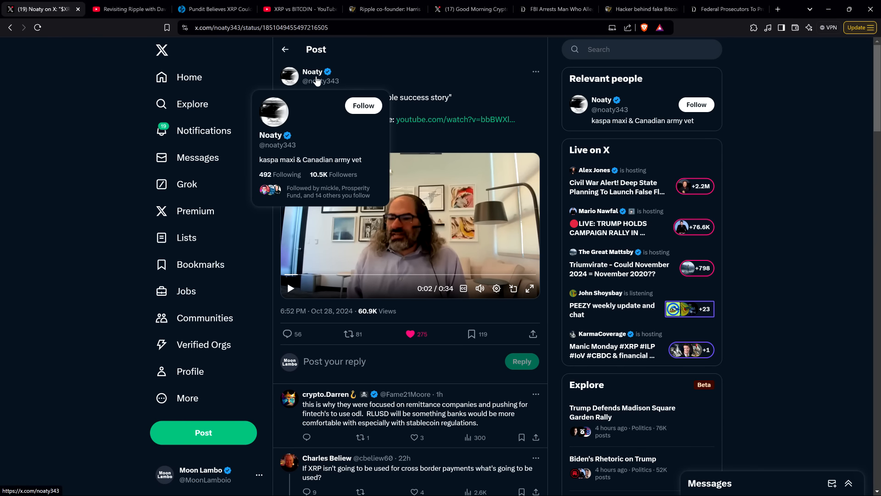
{"action": "mouse_move", "coordinate": [391, 84]}
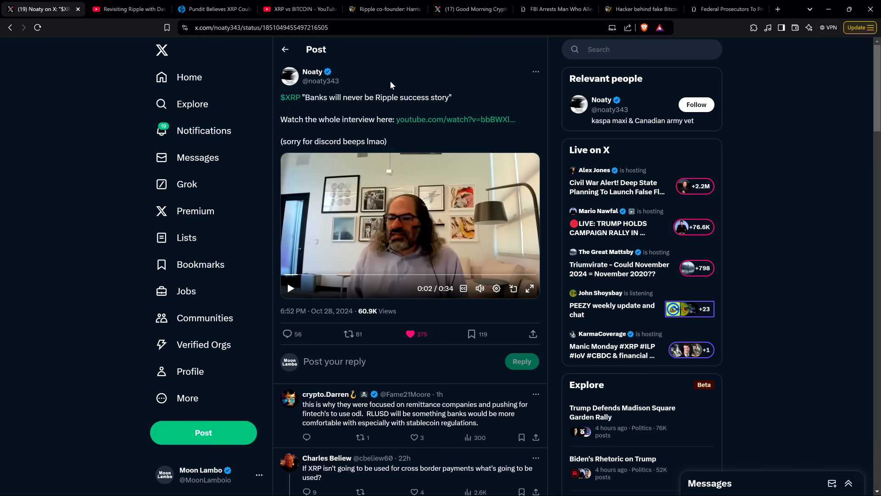
{"action": "mouse_move", "coordinate": [112, 115]}
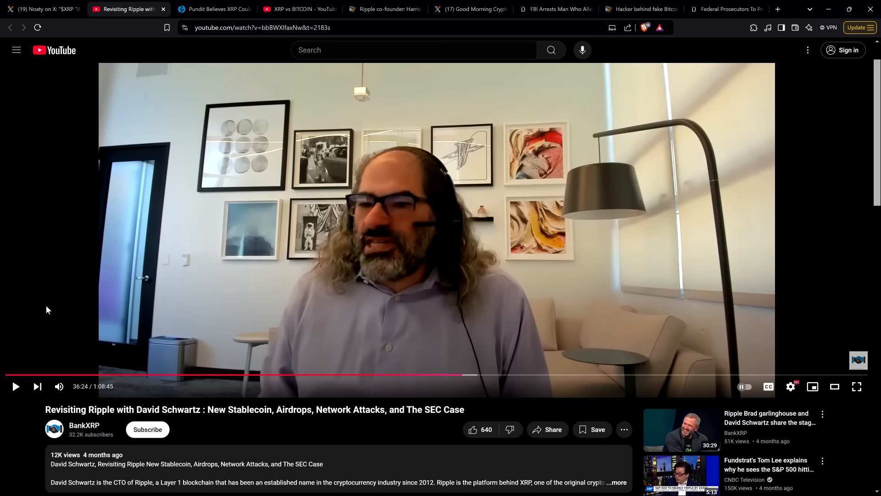
Return from the Revisiting Ripple YouTube video to Noaty's X post
{"action": "left_click", "coordinate": [42, 9]}
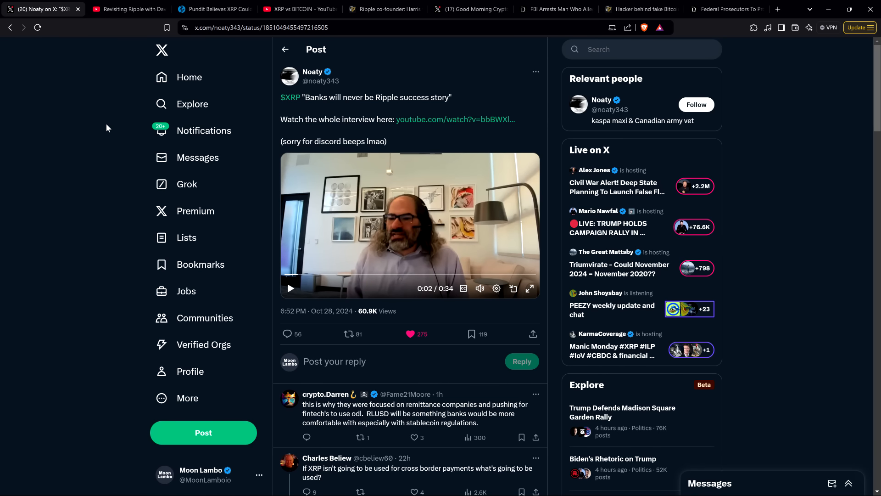
{"action": "mouse_move", "coordinate": [107, 127]}
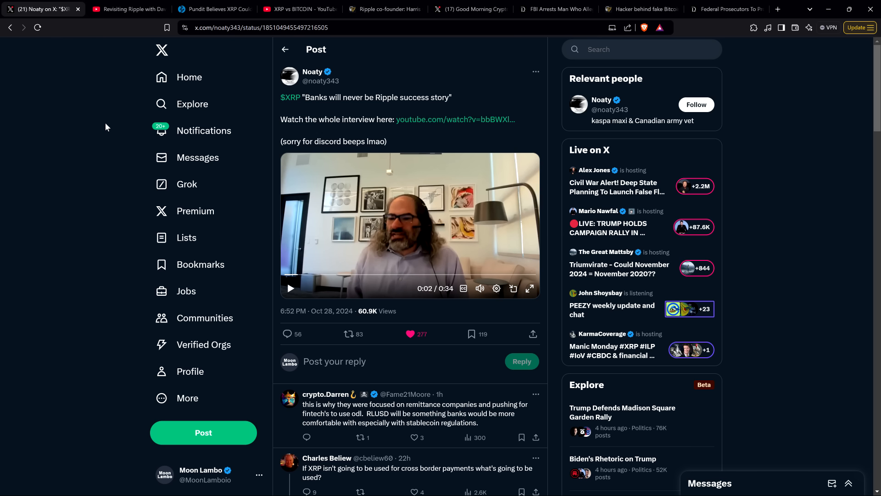
Switch from Noaty's X post to the ZyCrypto XRP-eclipsing-Bitcoin article tab
{"action": "left_click", "coordinate": [213, 10]}
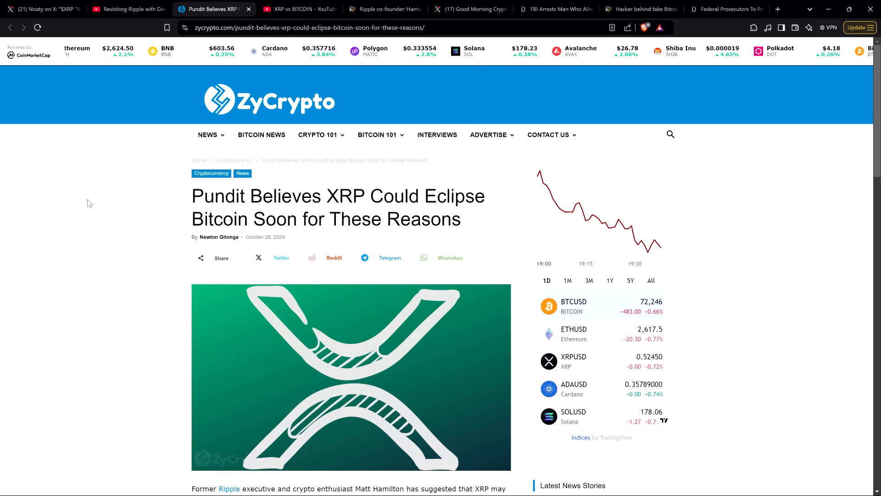
Scroll down and back up to the opening paragraphs about Hamilton's debate with Davinci Jeremie
{"action": "scroll", "scroll_direction": "down", "scroll_amount": 3}
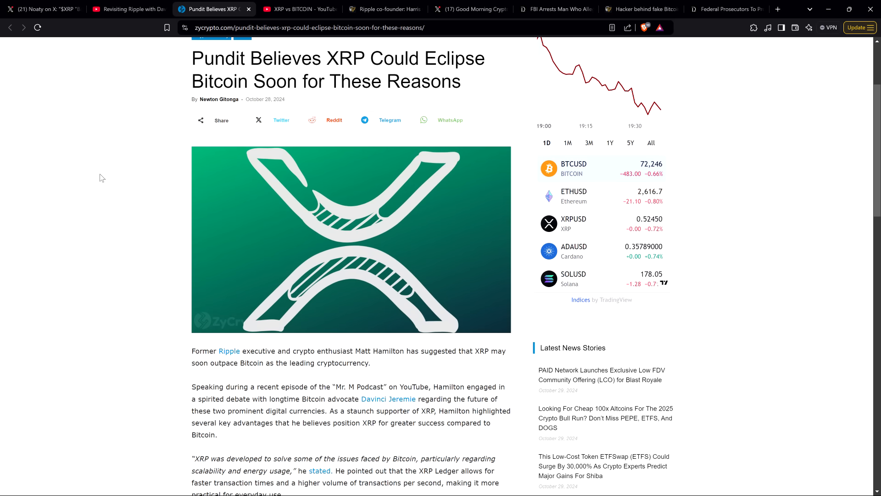
{"action": "scroll", "scroll_direction": "up", "scroll_amount": 3}
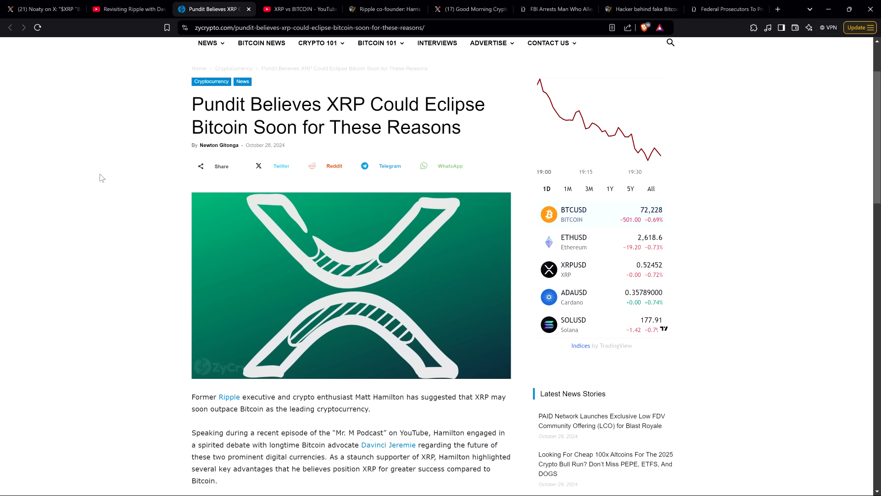
Scroll to Hamilton's quotes on XRP's scalability and throughput versus Bitcoin
{"action": "scroll", "scroll_direction": "down", "scroll_amount": 3}
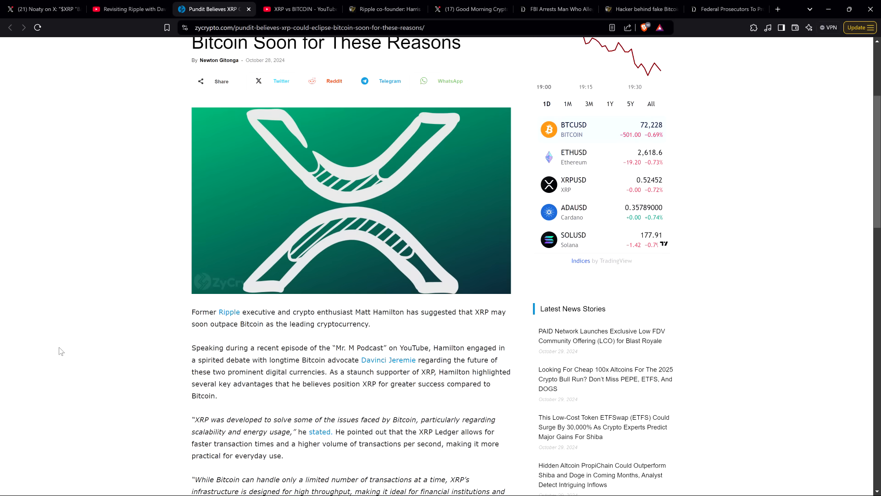
{"action": "scroll", "scroll_direction": "down", "scroll_amount": 3}
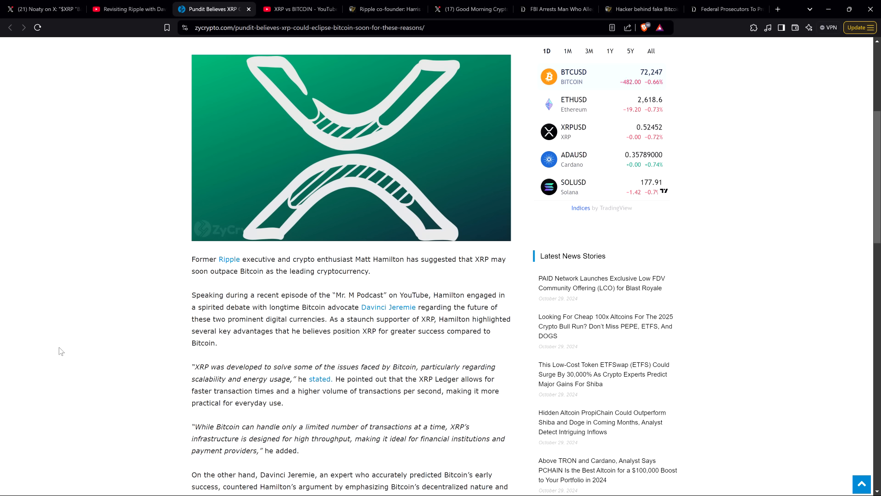
{"action": "mouse_move", "coordinate": [111, 211]}
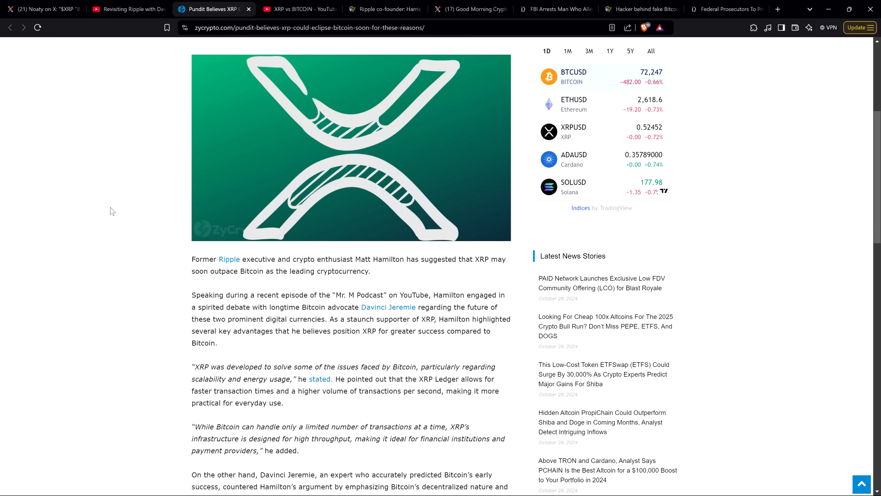
{"action": "mouse_move", "coordinate": [88, 177]}
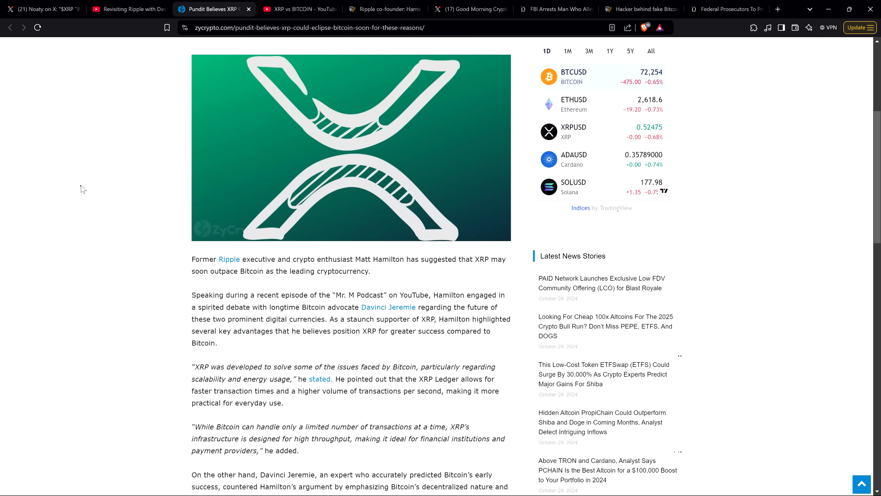
{"action": "mouse_move", "coordinate": [79, 199]}
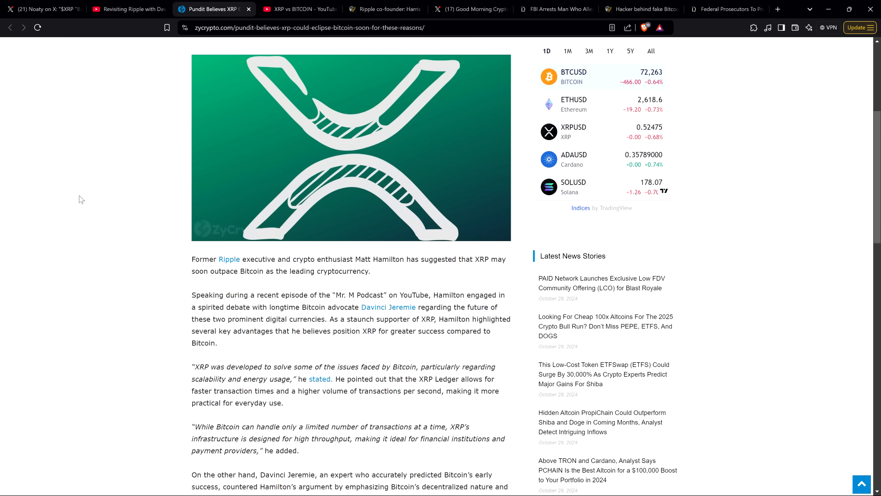
{"action": "mouse_move", "coordinate": [121, 151]}
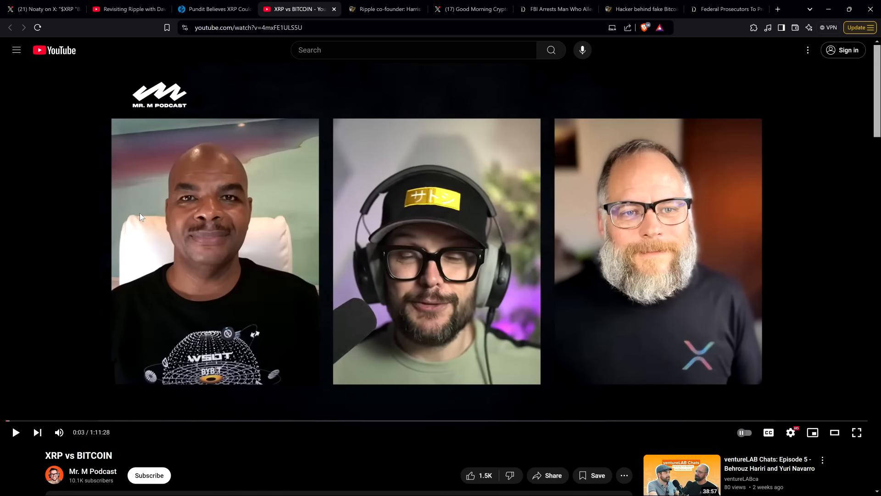
{"action": "mouse_move", "coordinate": [86, 242]}
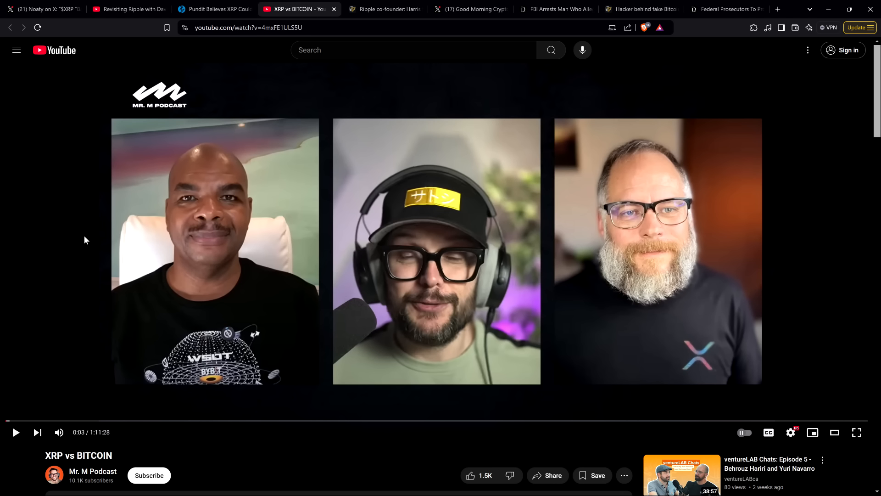
{"action": "mouse_move", "coordinate": [688, 272]}
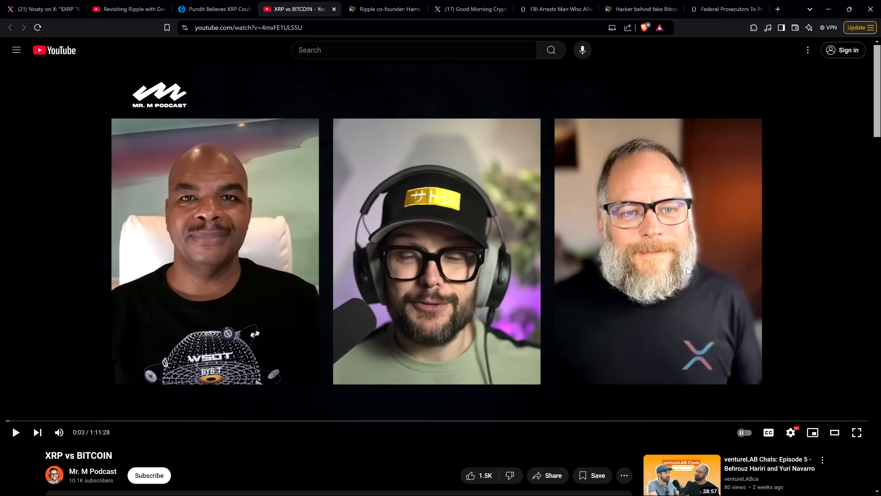
{"action": "mouse_move", "coordinate": [709, 307]}
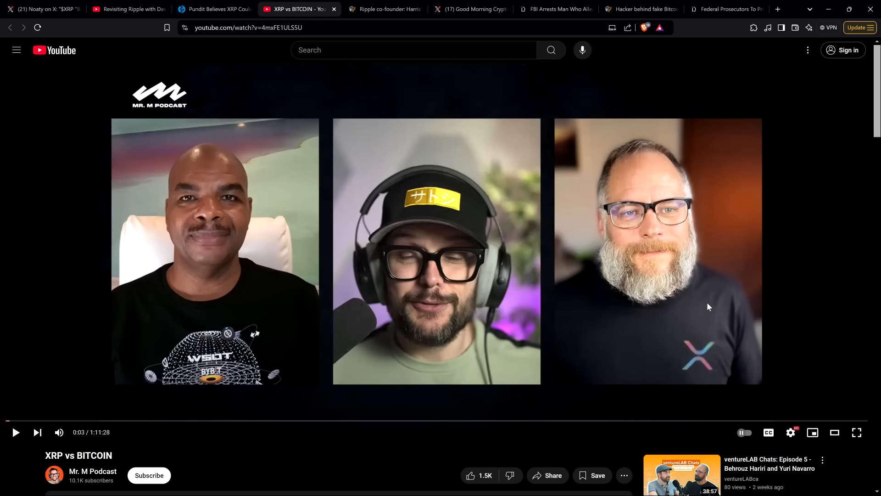
{"action": "mouse_move", "coordinate": [811, 326]}
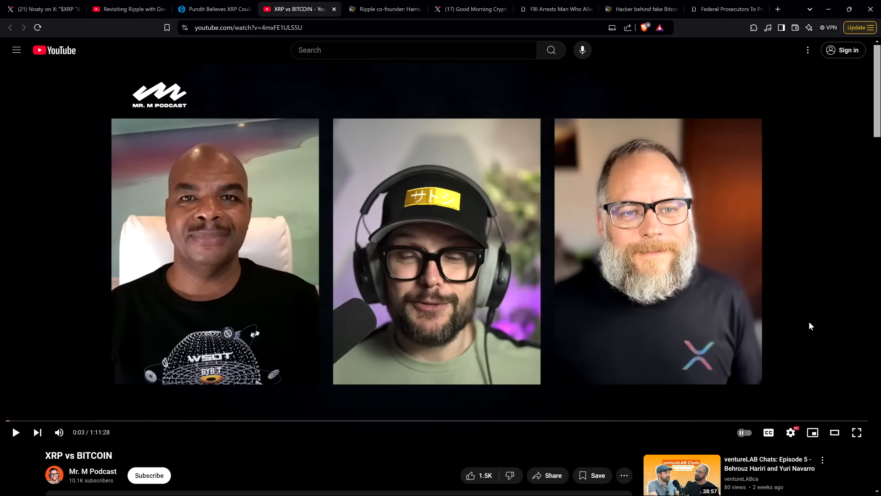
{"action": "mouse_move", "coordinate": [834, 334]}
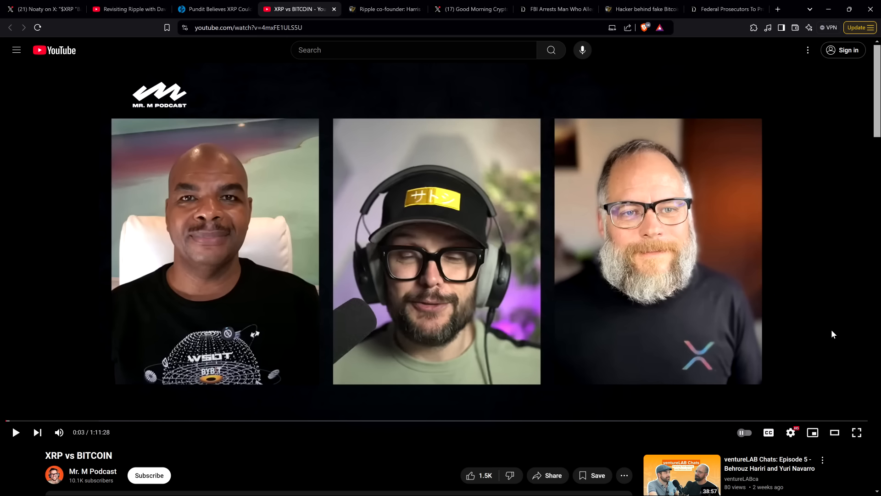
{"action": "mouse_move", "coordinate": [814, 313]}
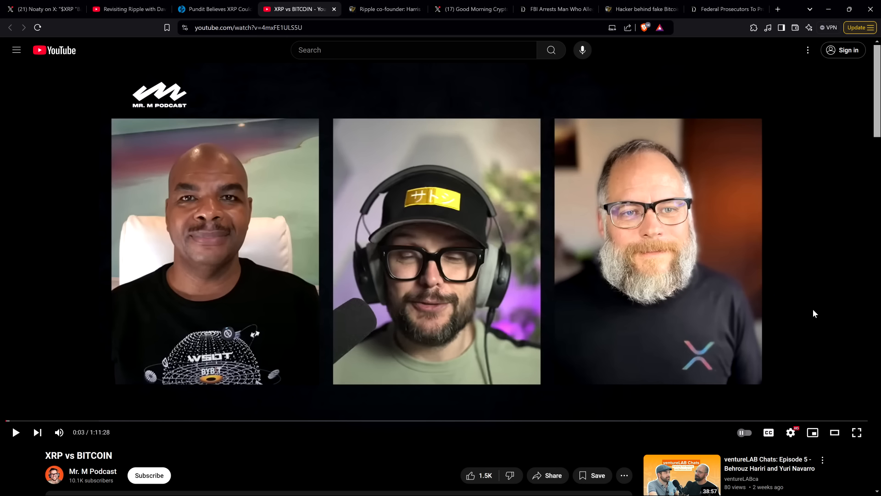
{"action": "mouse_move", "coordinate": [810, 317]}
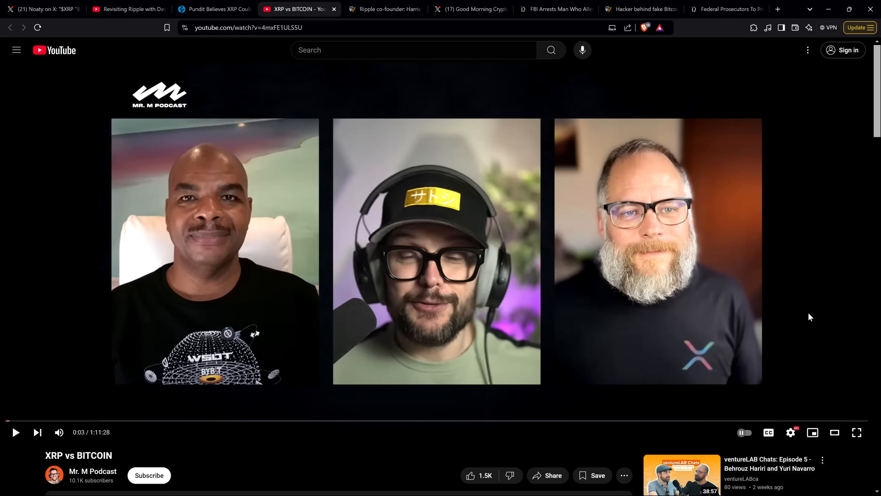
{"action": "mouse_move", "coordinate": [189, 245]}
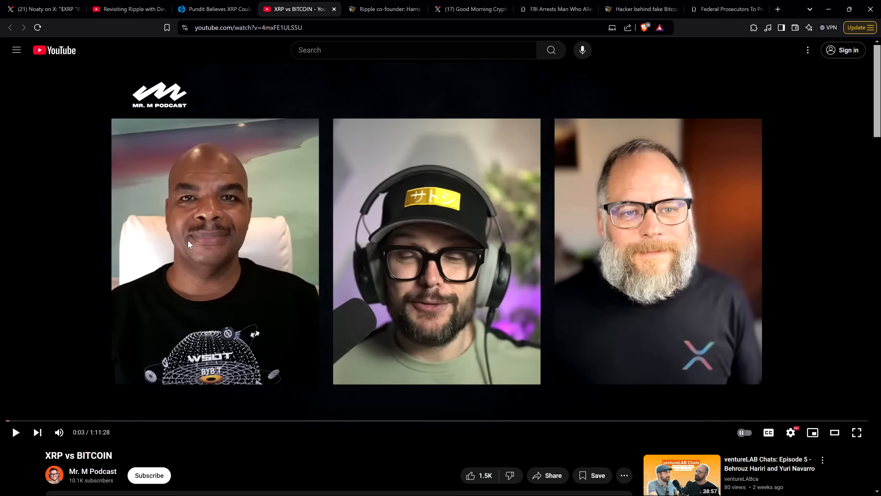
{"action": "mouse_move", "coordinate": [38, 139]}
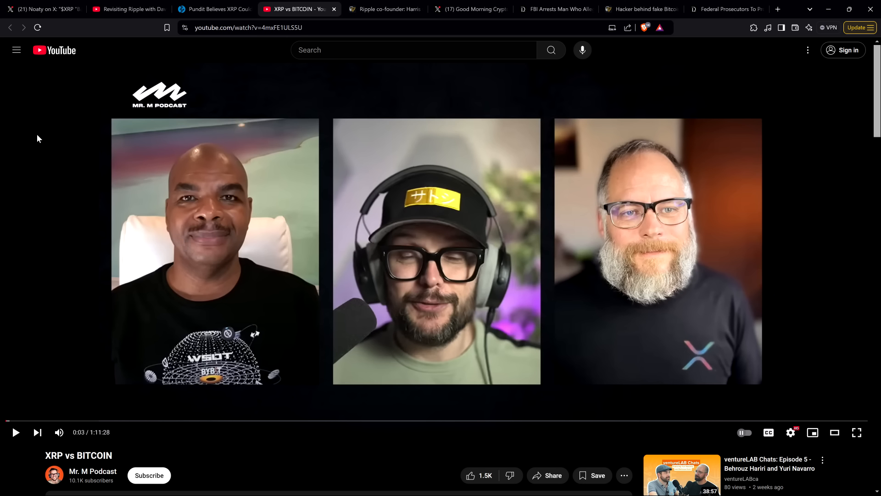
{"action": "mouse_move", "coordinate": [44, 134]}
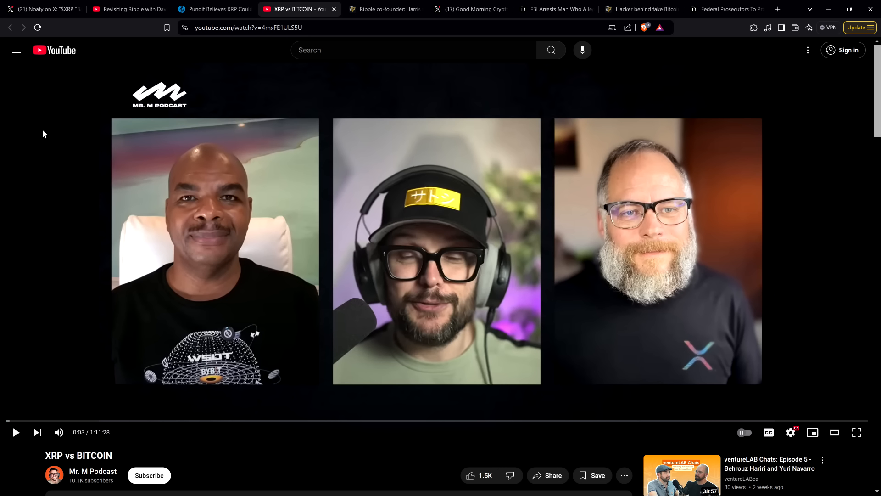
{"action": "mouse_move", "coordinate": [53, 154]}
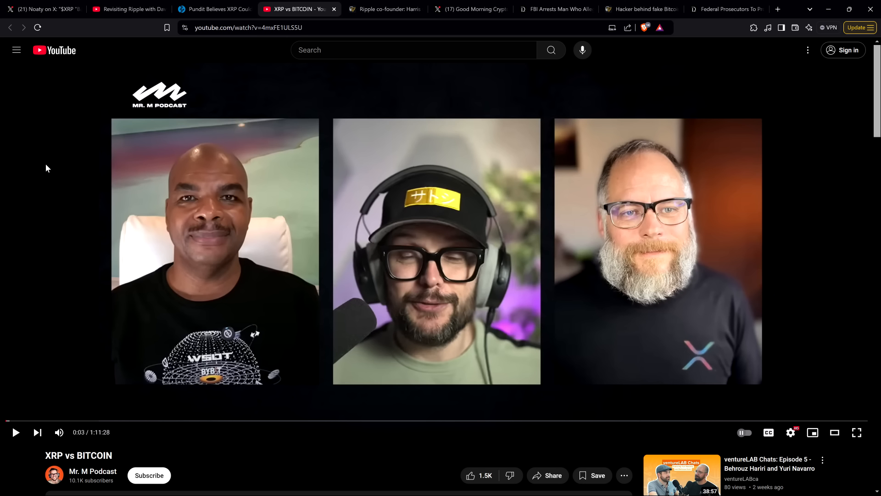
{"action": "mouse_move", "coordinate": [837, 229]}
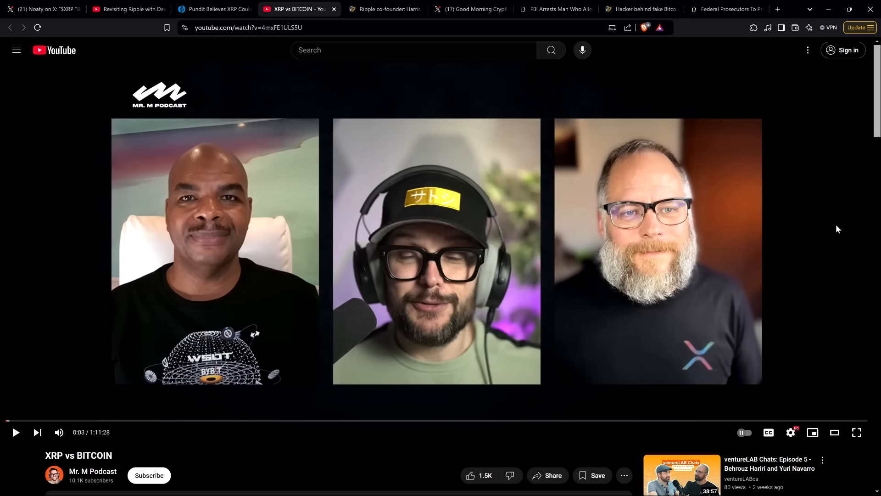
{"action": "mouse_move", "coordinate": [837, 217]}
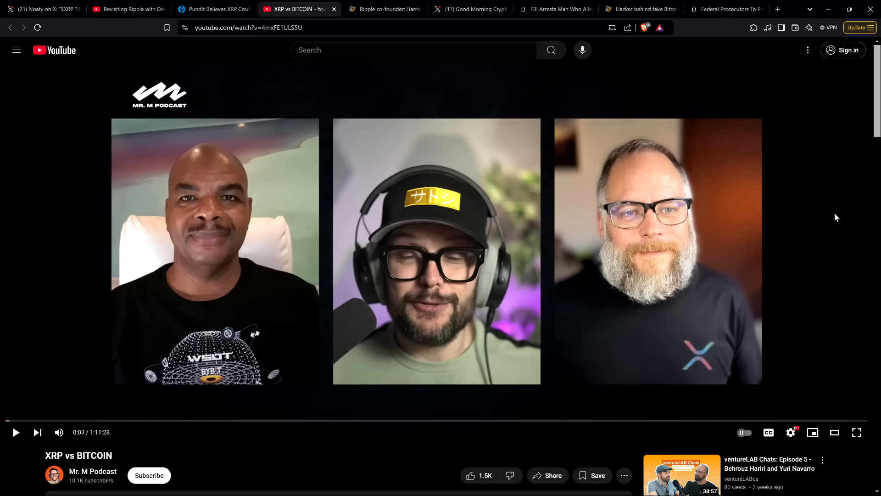
{"action": "mouse_move", "coordinate": [52, 157]}
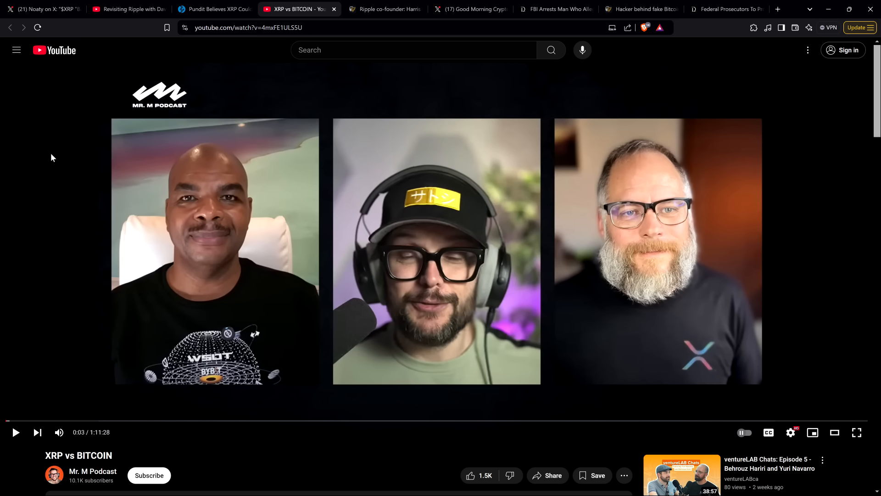
Return from the Mr. M Podcast 'XRP vs BITCOIN' video to the ZyCrypto article
{"action": "left_click", "coordinate": [213, 9]}
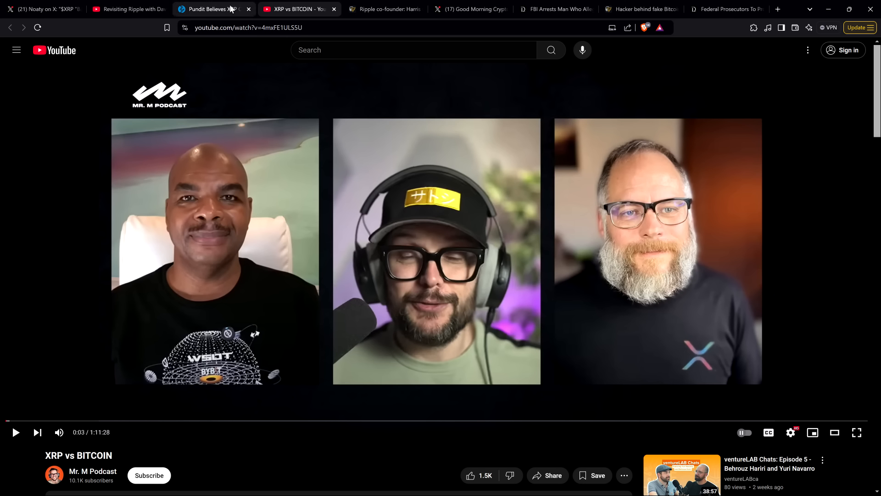
{"action": "left_click", "coordinate": [211, 9]}
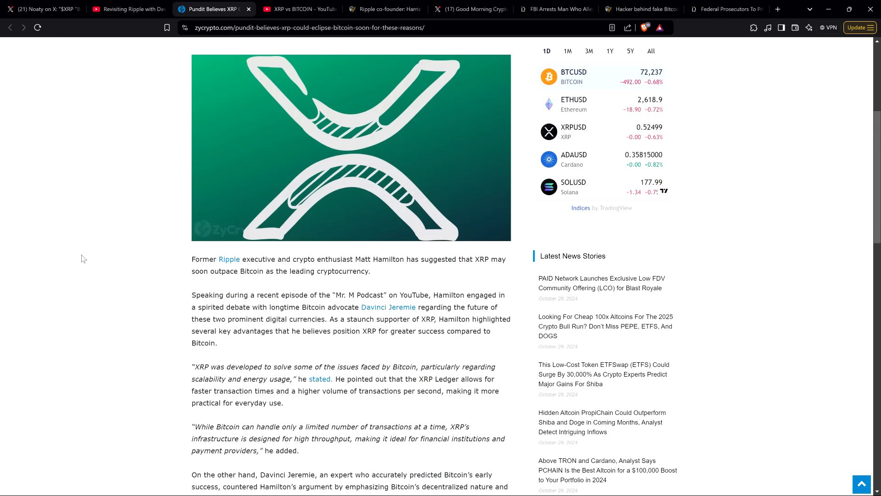
{"action": "mouse_move", "coordinate": [82, 253]}
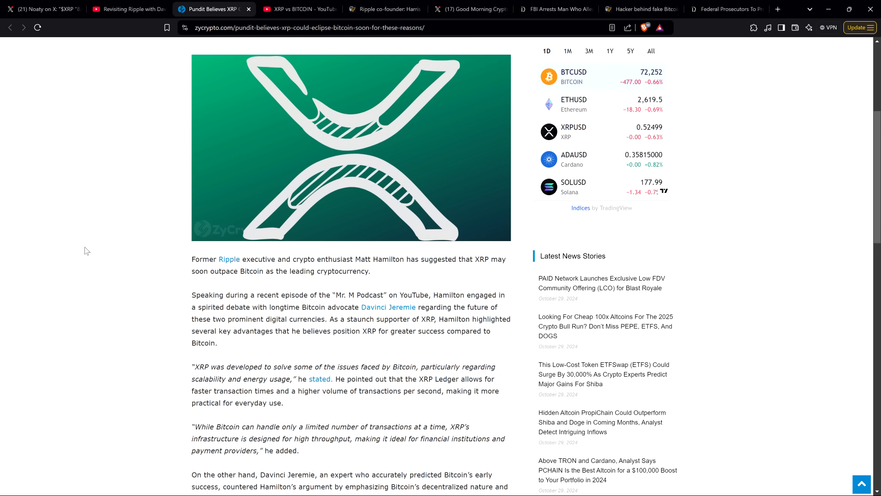
Scroll to Davinci Jeremie's argument on Bitcoin's decentralization and financial sovereignty
{"action": "scroll", "scroll_direction": "down", "scroll_amount": 3}
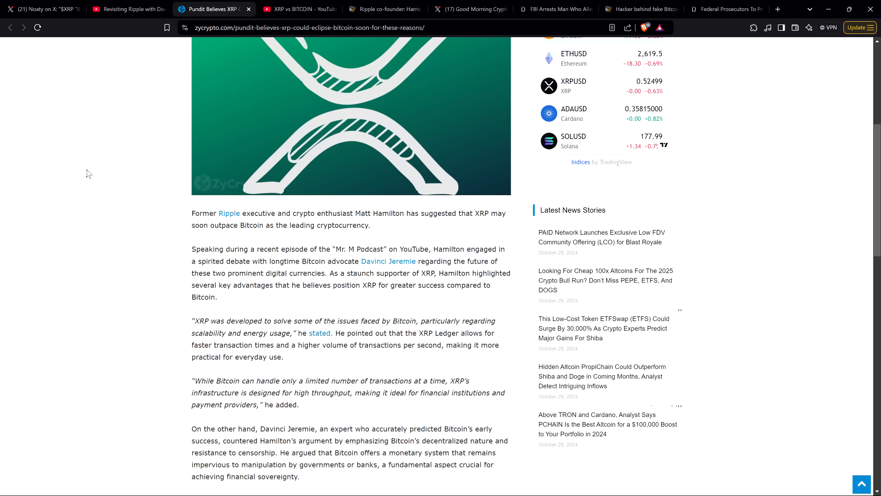
{"action": "mouse_move", "coordinate": [87, 183]}
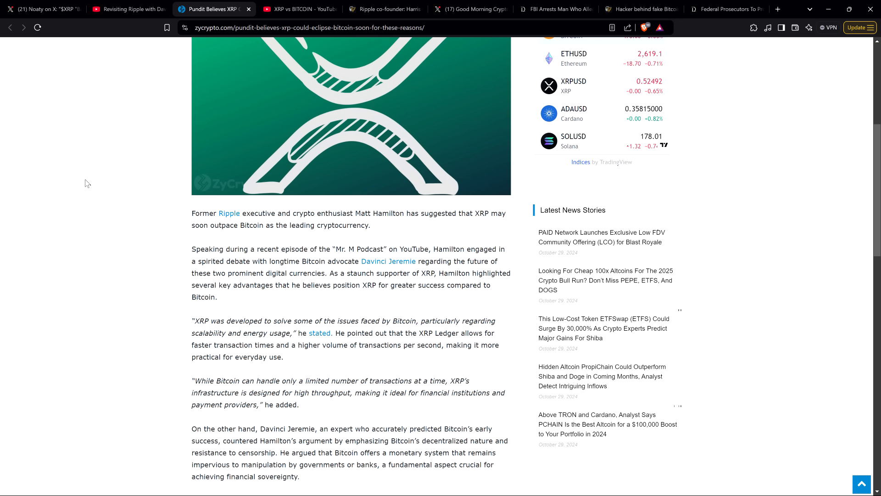
{"action": "mouse_move", "coordinate": [72, 150]}
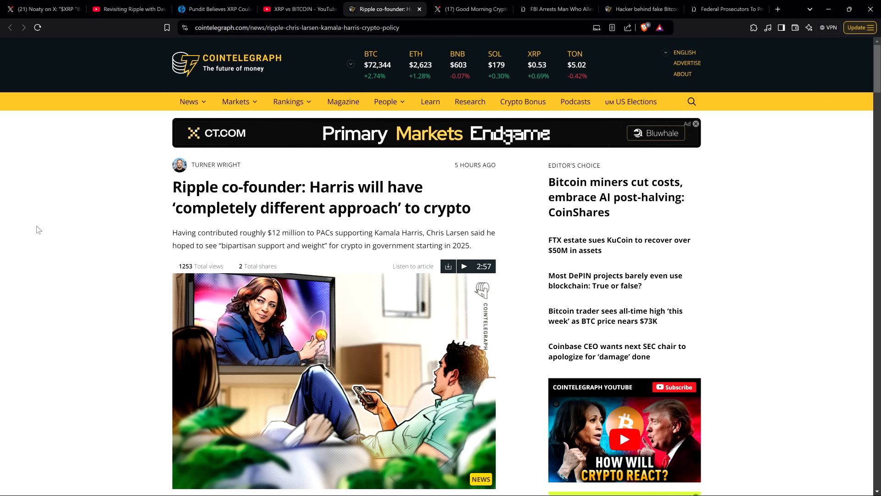
{"action": "mouse_move", "coordinate": [56, 199]}
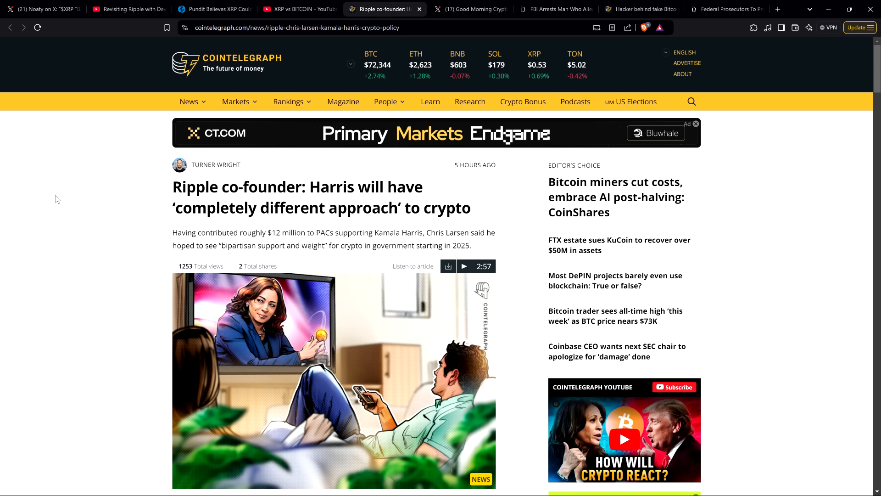
{"action": "mouse_move", "coordinate": [50, 186]}
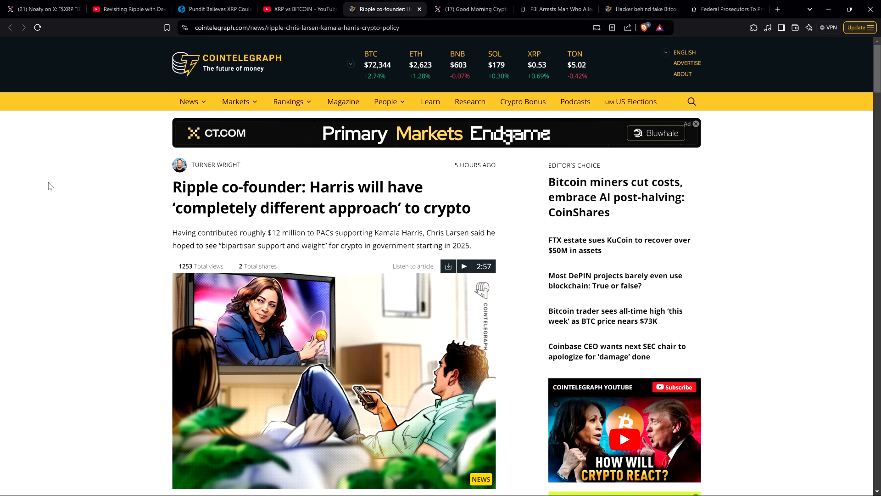
{"action": "mouse_move", "coordinate": [49, 185]}
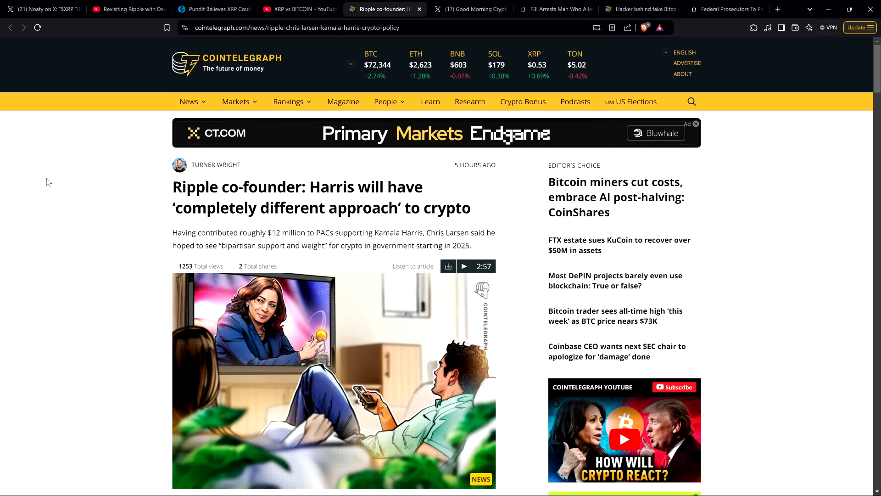
{"action": "mouse_move", "coordinate": [64, 194]}
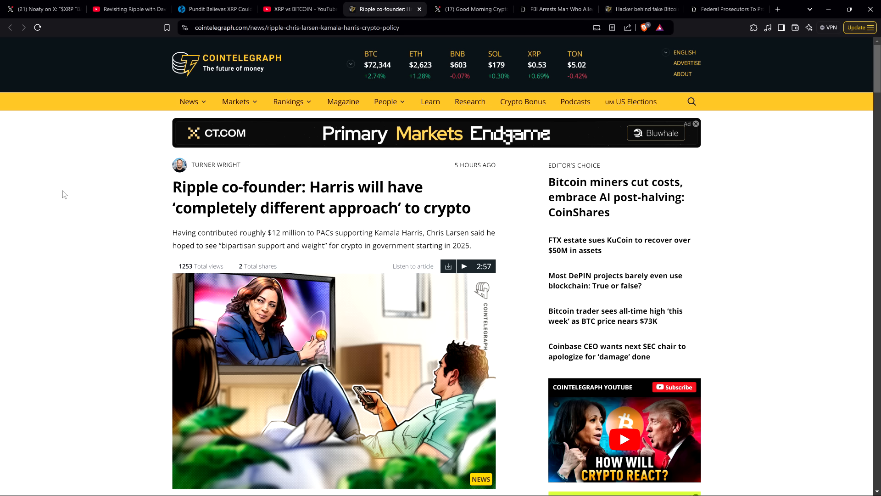
Scroll slightly down the Cointelegraph Ripple co-founder–Harris article past its headline
{"action": "scroll", "scroll_direction": "down", "scroll_amount": 3}
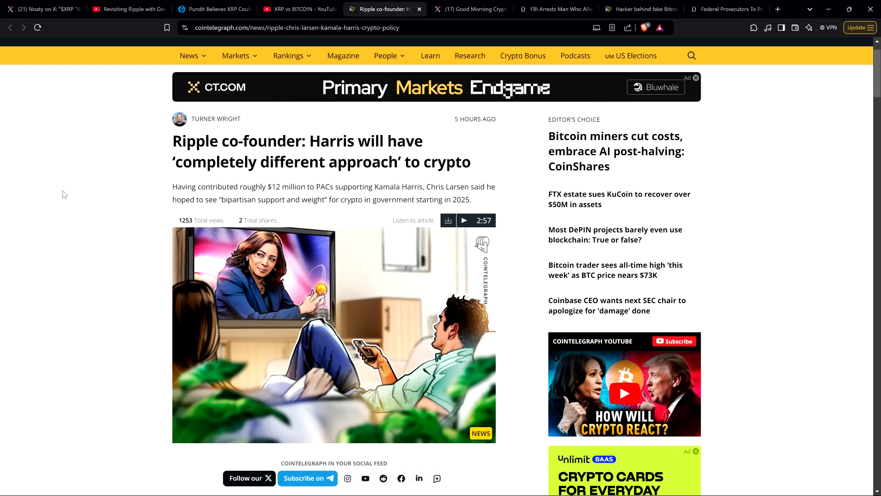
{"action": "mouse_move", "coordinate": [73, 220]}
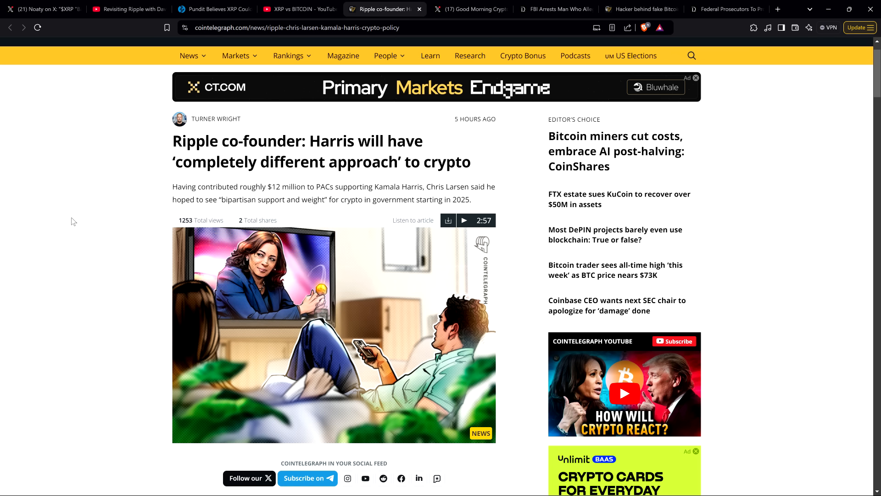
{"action": "mouse_move", "coordinate": [56, 176]}
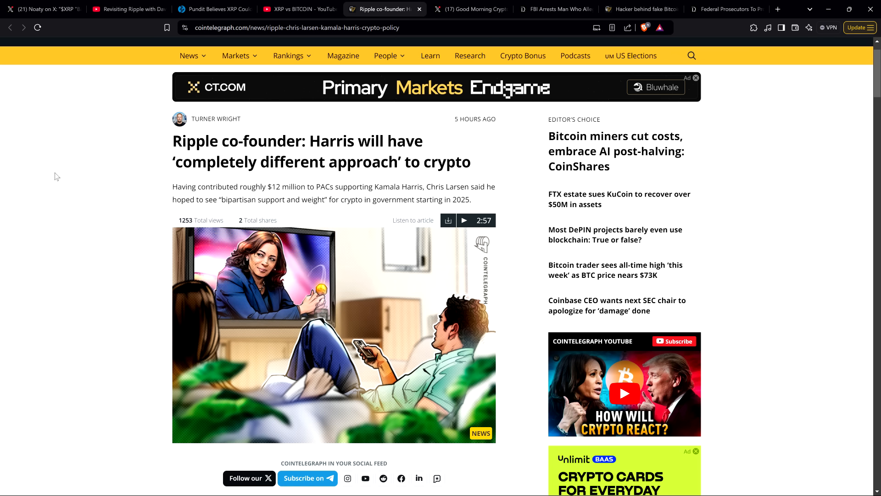
{"action": "mouse_move", "coordinate": [37, 166]}
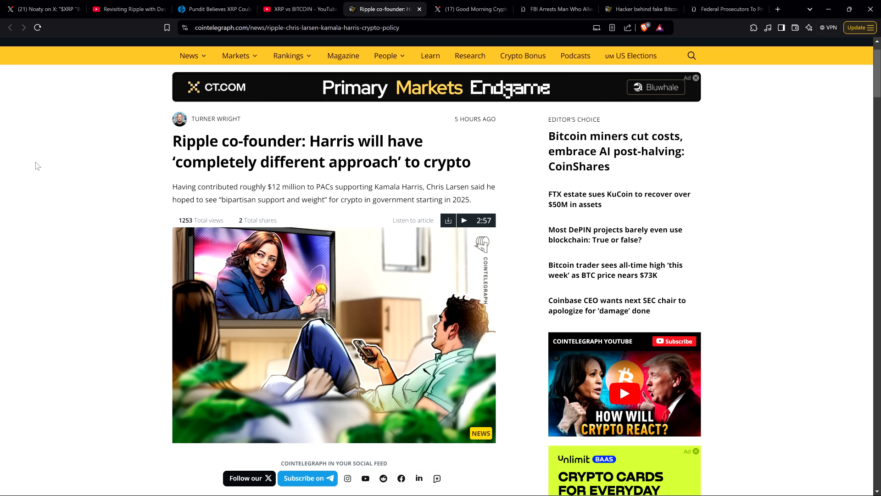
{"action": "mouse_move", "coordinate": [37, 166]}
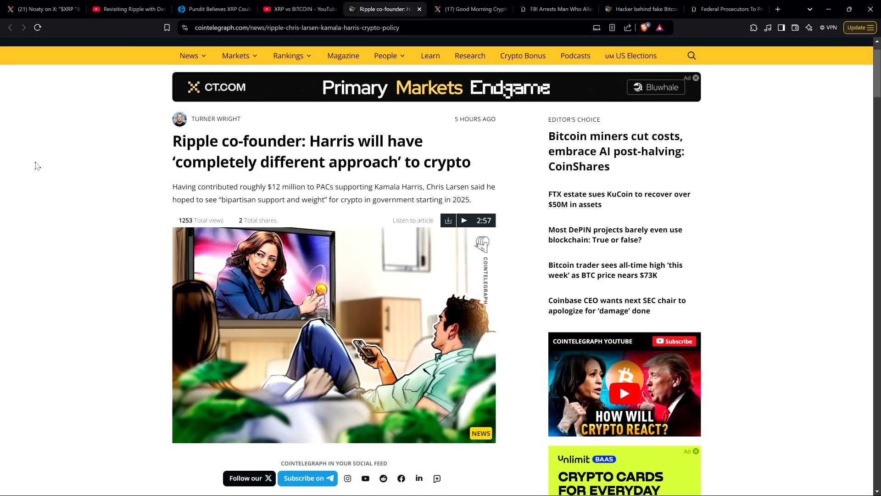
{"action": "mouse_move", "coordinate": [60, 178]}
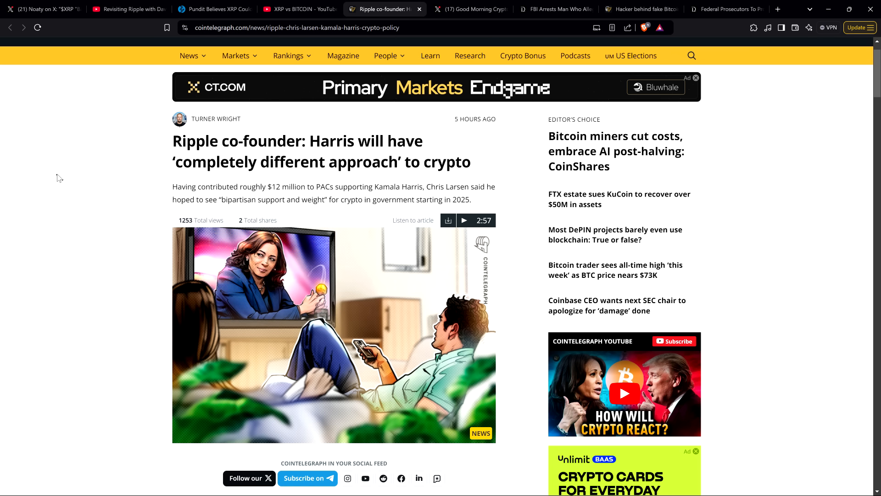
{"action": "mouse_move", "coordinate": [66, 164]}
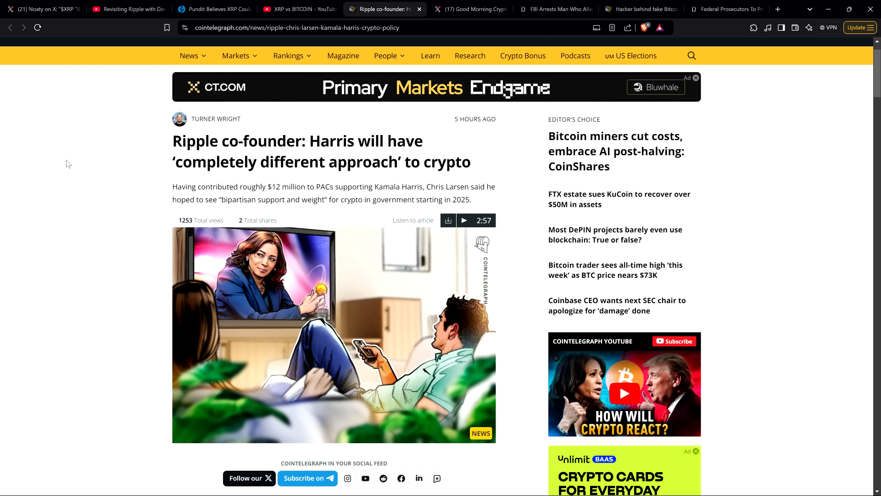
{"action": "mouse_move", "coordinate": [69, 171]}
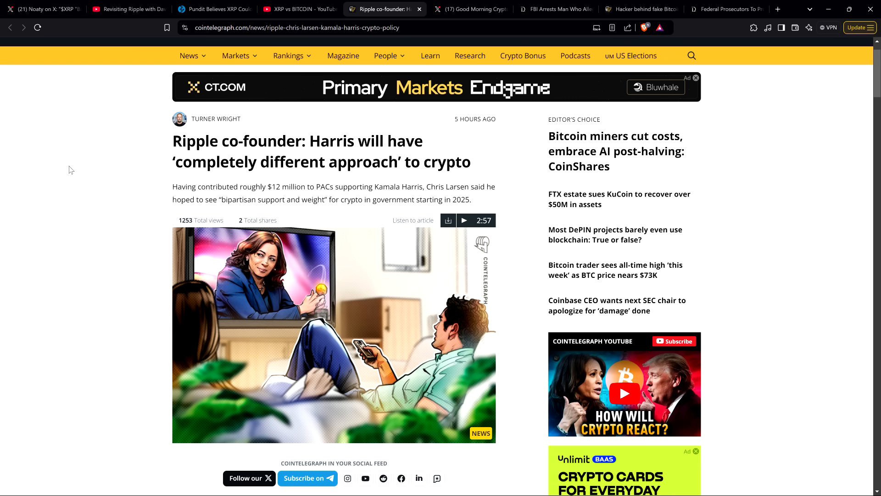
Scroll past the cover image to Larsen's CNBC interview paragraphs and the XRP donation post
{"action": "scroll", "scroll_direction": "down", "scroll_amount": 3}
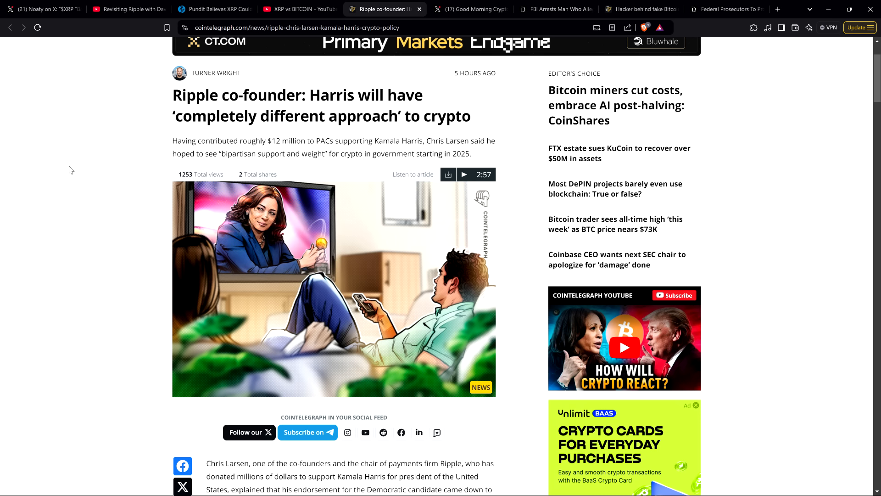
{"action": "mouse_move", "coordinate": [68, 168]}
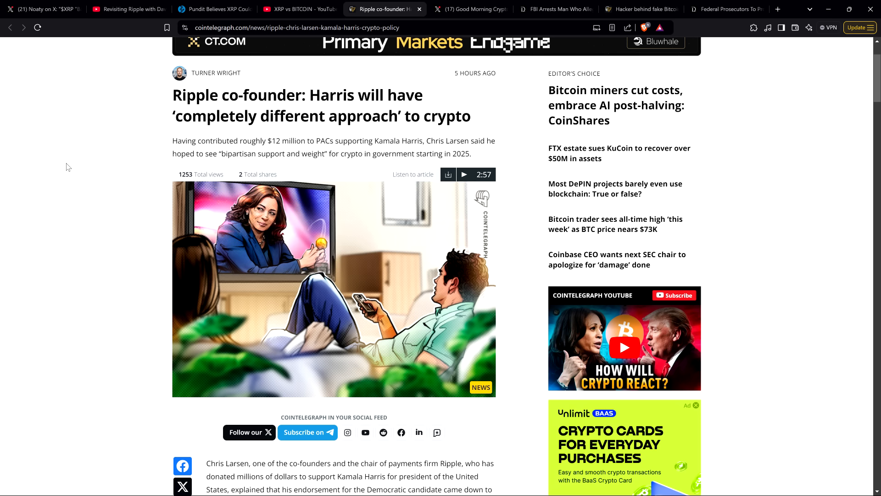
{"action": "scroll", "scroll_direction": "down", "scroll_amount": 3}
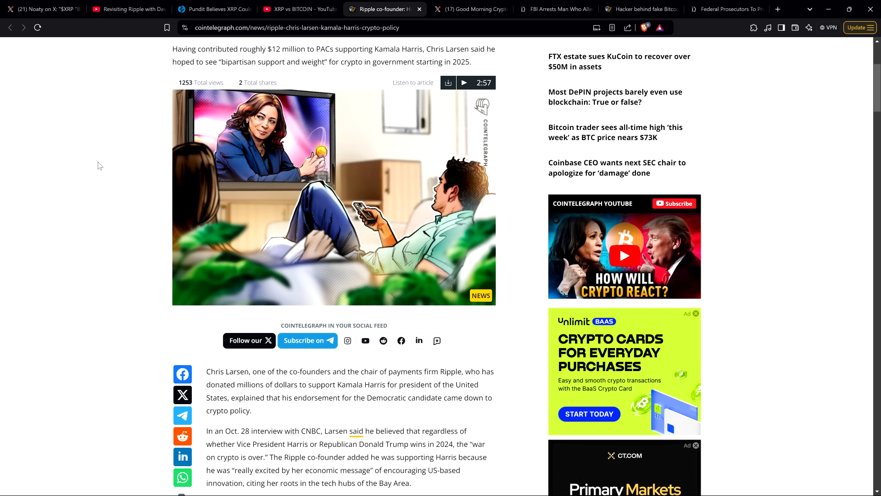
{"action": "scroll", "scroll_direction": "down", "scroll_amount": 3}
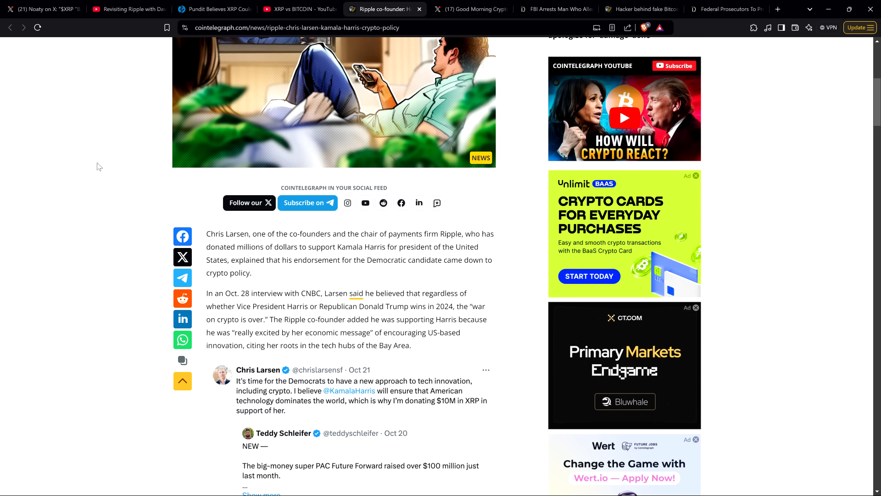
{"action": "mouse_move", "coordinate": [94, 172]}
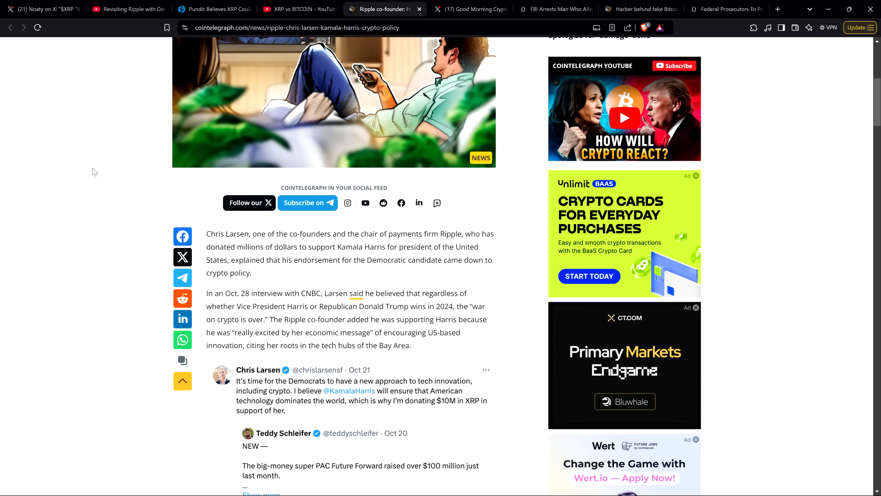
Scroll to Larsen's failed-crypto-policy quote and the 'Crypto influencing presidential and congressional elections?' section
{"action": "scroll", "scroll_direction": "down", "scroll_amount": 3}
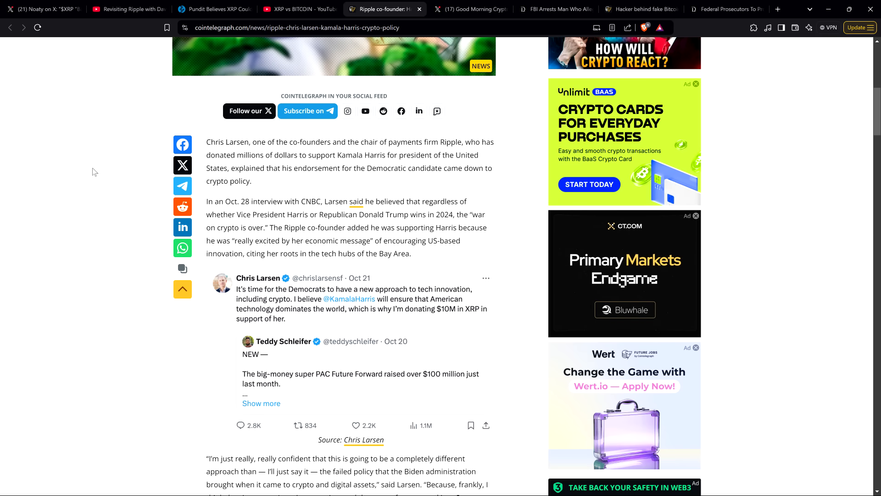
{"action": "scroll", "scroll_direction": "down", "scroll_amount": 3}
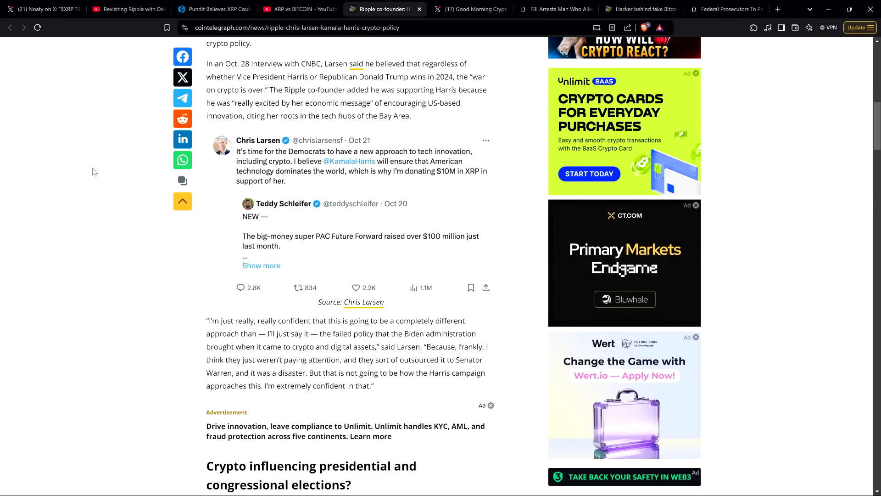
{"action": "scroll", "scroll_direction": "down", "scroll_amount": 3}
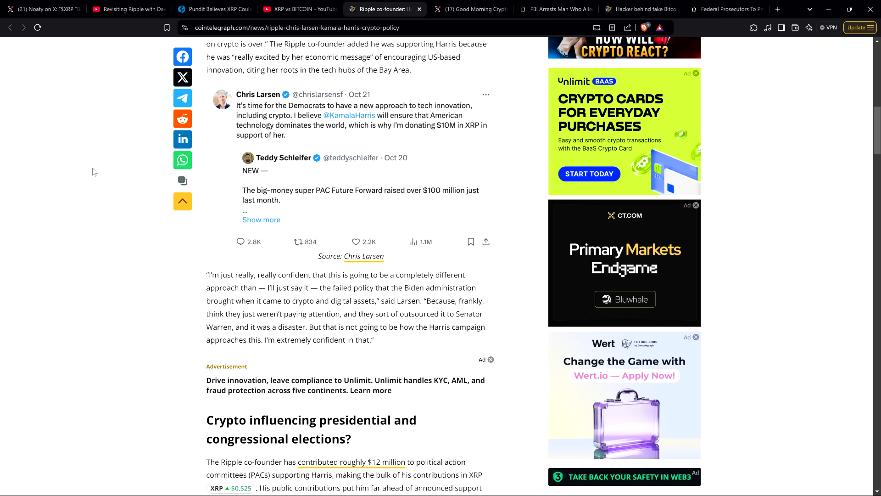
{"action": "mouse_move", "coordinate": [115, 151]}
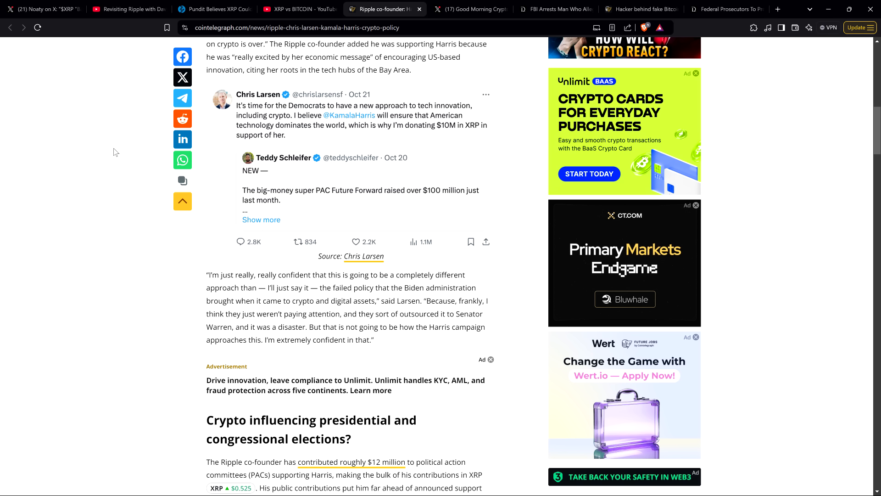
{"action": "mouse_move", "coordinate": [106, 160]}
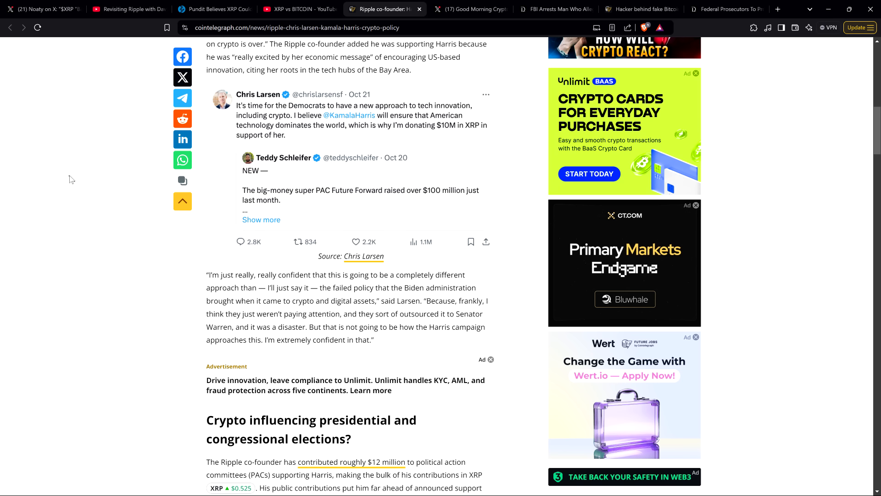
Return to the article top showing the headline, author and $12 million contribution summary
{"action": "scroll", "scroll_direction": "down", "scroll_amount": 3}
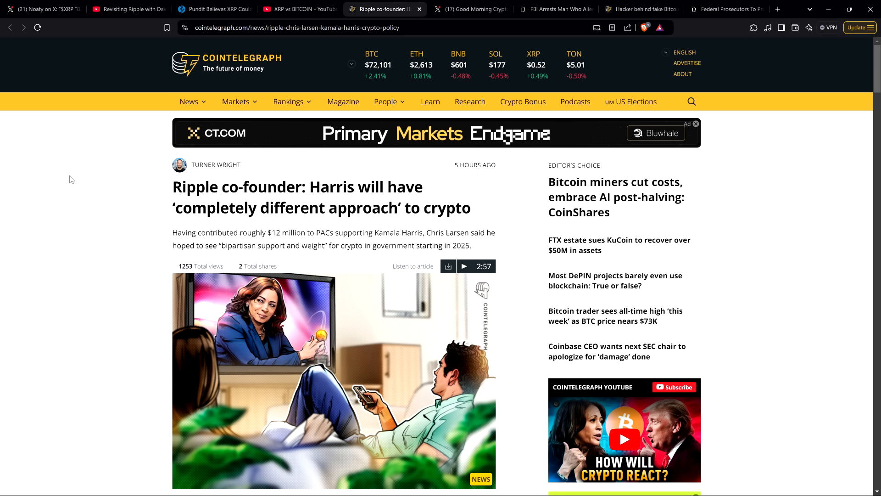
{"action": "mouse_move", "coordinate": [60, 157]}
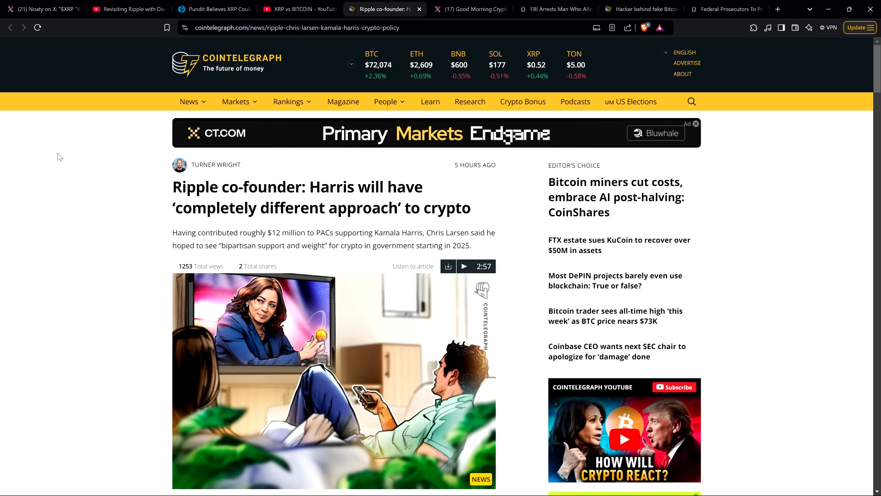
{"action": "mouse_move", "coordinate": [62, 159]}
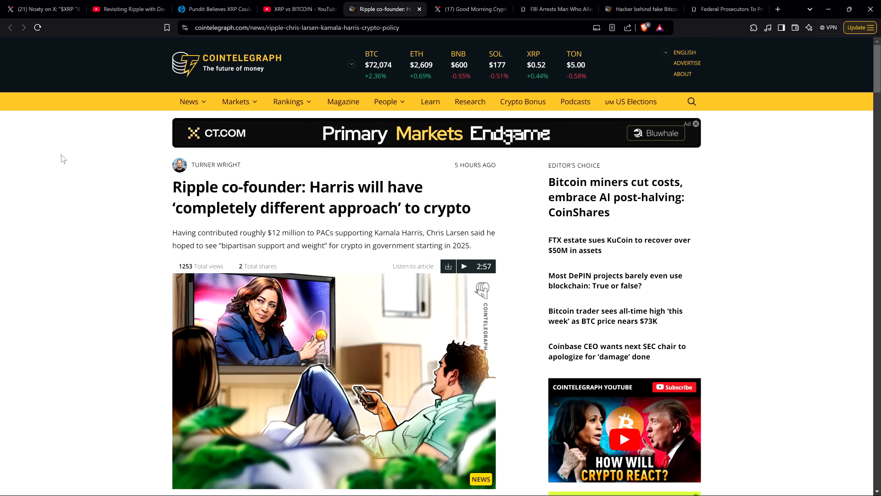